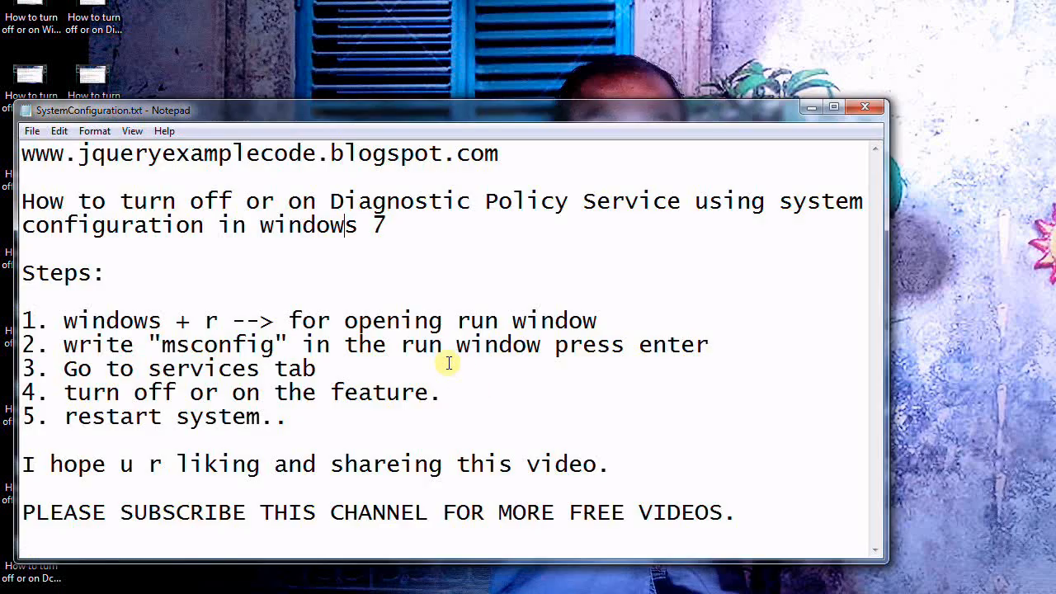
{"action": "mouse_move", "coordinate": [441, 260]}
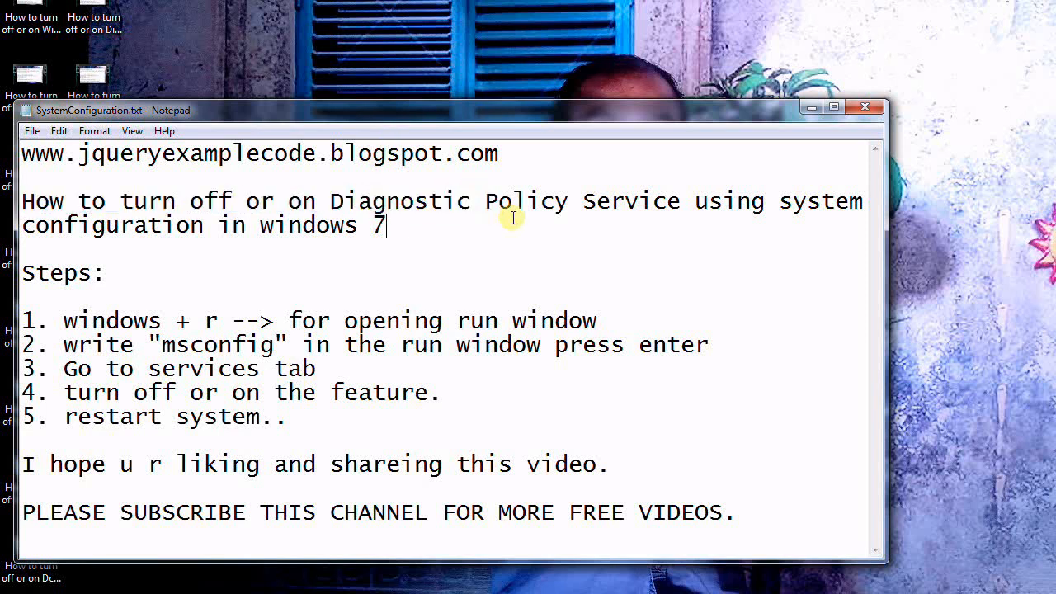
{"action": "mouse_move", "coordinate": [407, 412]}
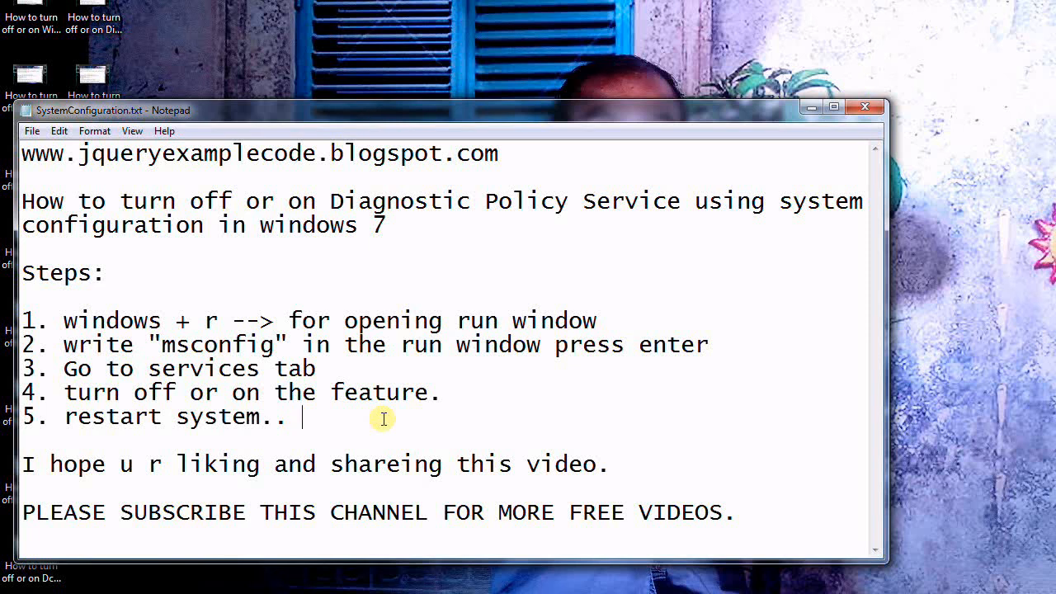
{"action": "mouse_move", "coordinate": [139, 503]}
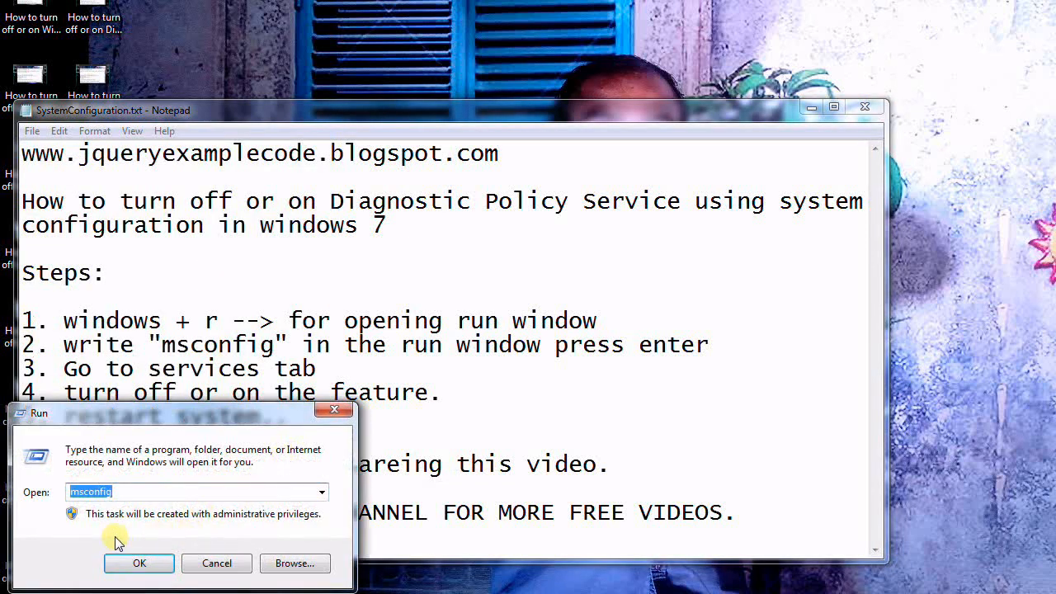
- Launch System Configuration via msconfig from the Run dialog
{"action": "left_click", "coordinate": [138, 562]}
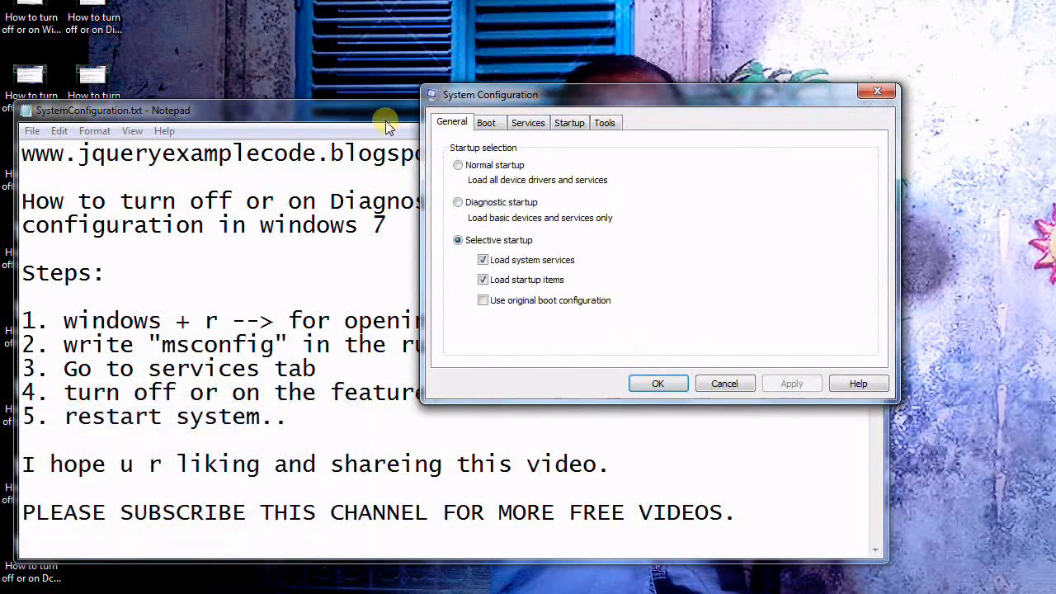
- In Services, toggle the Diagnostic Policy Service checkbox off and back on
{"action": "left_click", "coordinate": [527, 122]}
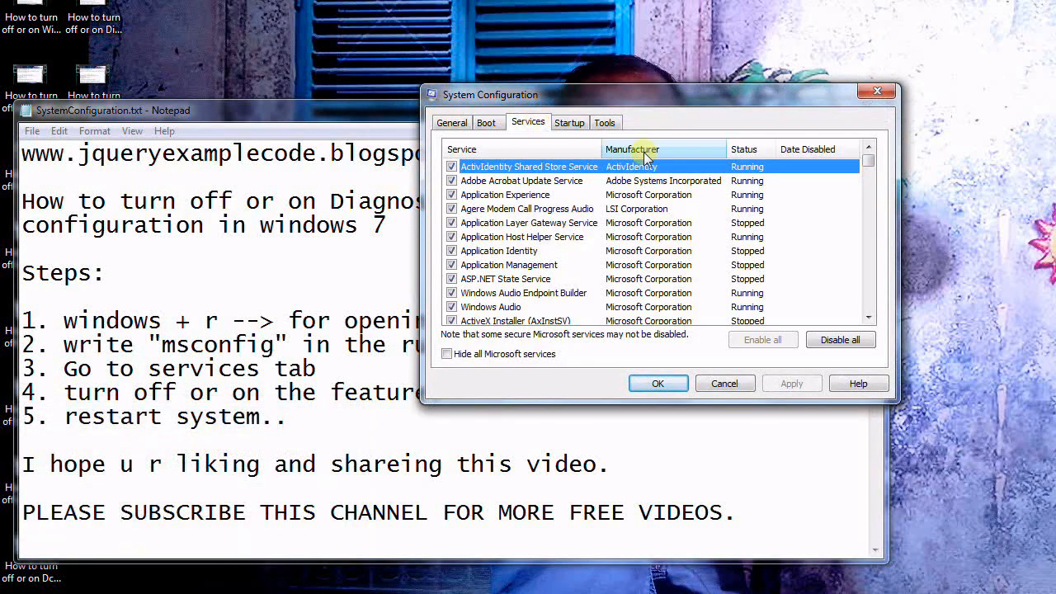
{"action": "mouse_move", "coordinate": [837, 111]}
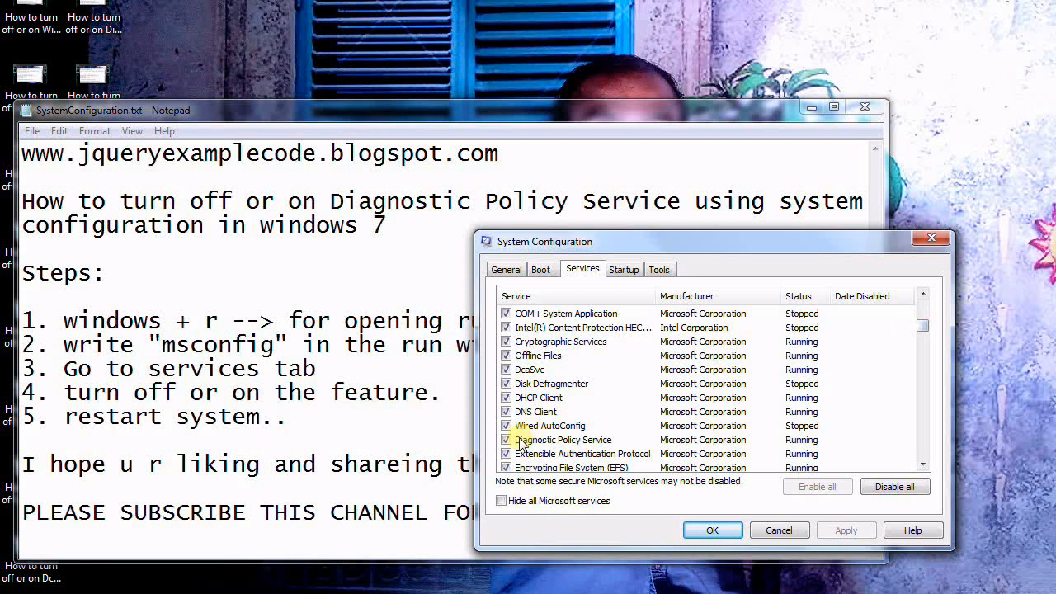
{"action": "left_click", "coordinate": [506, 439]}
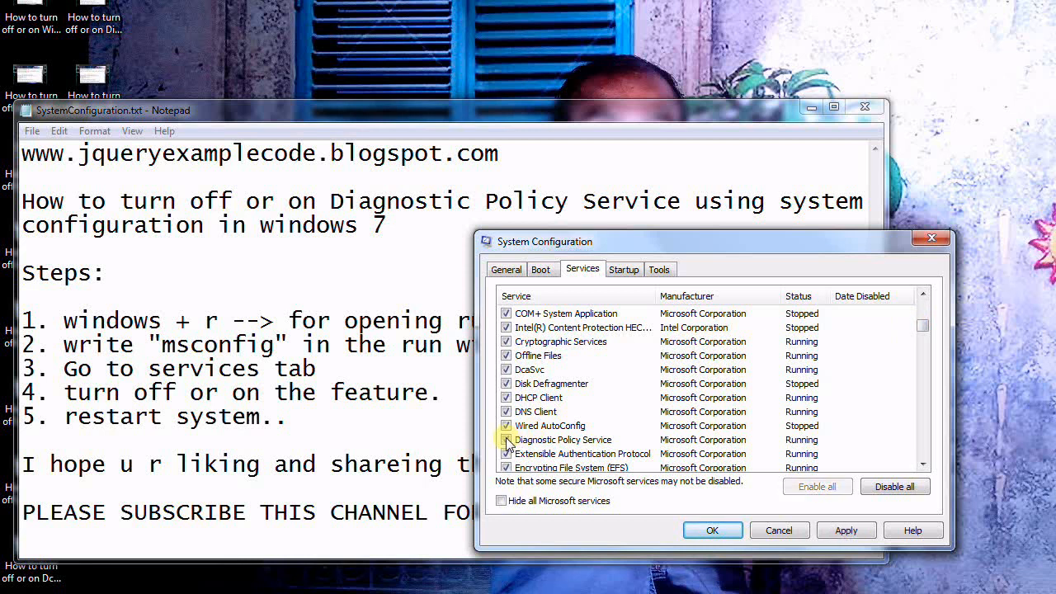
{"action": "left_click", "coordinate": [506, 440]}
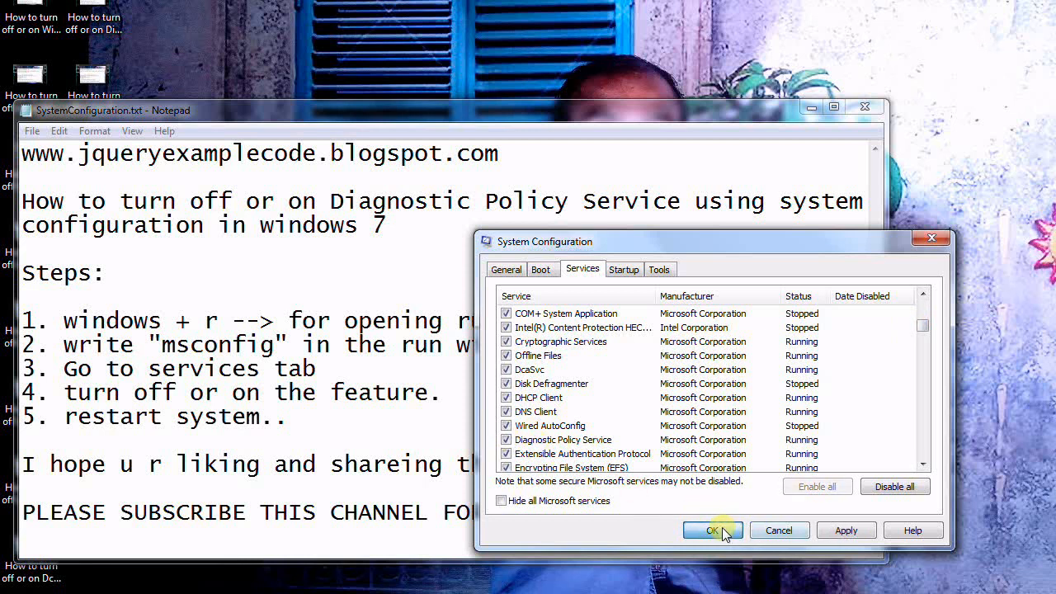
- Confirm the service changes with OK and dismiss the restart prompt without restarting
{"action": "left_click", "coordinate": [708, 529]}
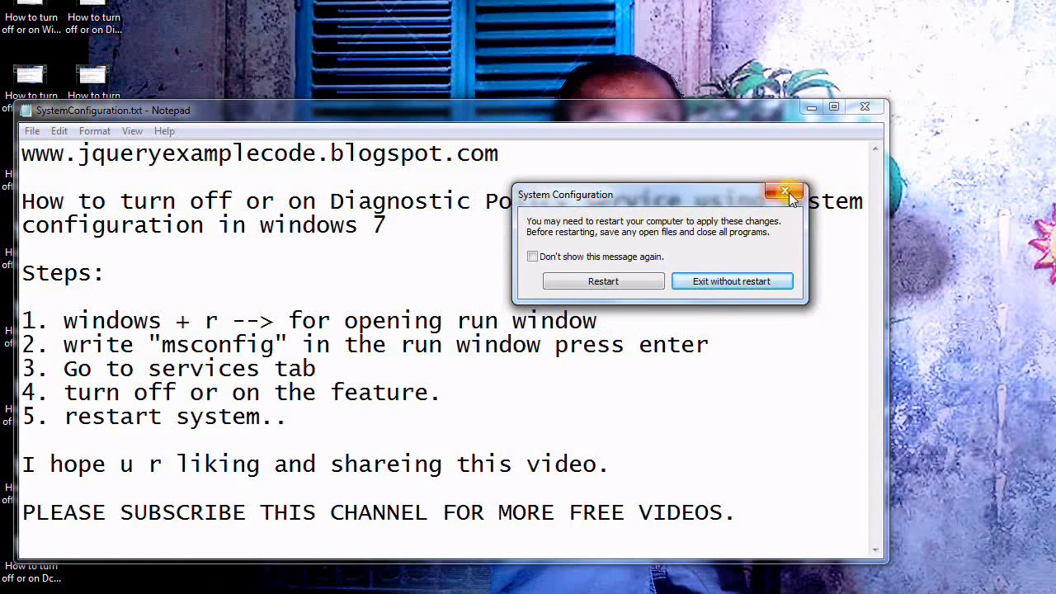
{"action": "left_click", "coordinate": [784, 193]}
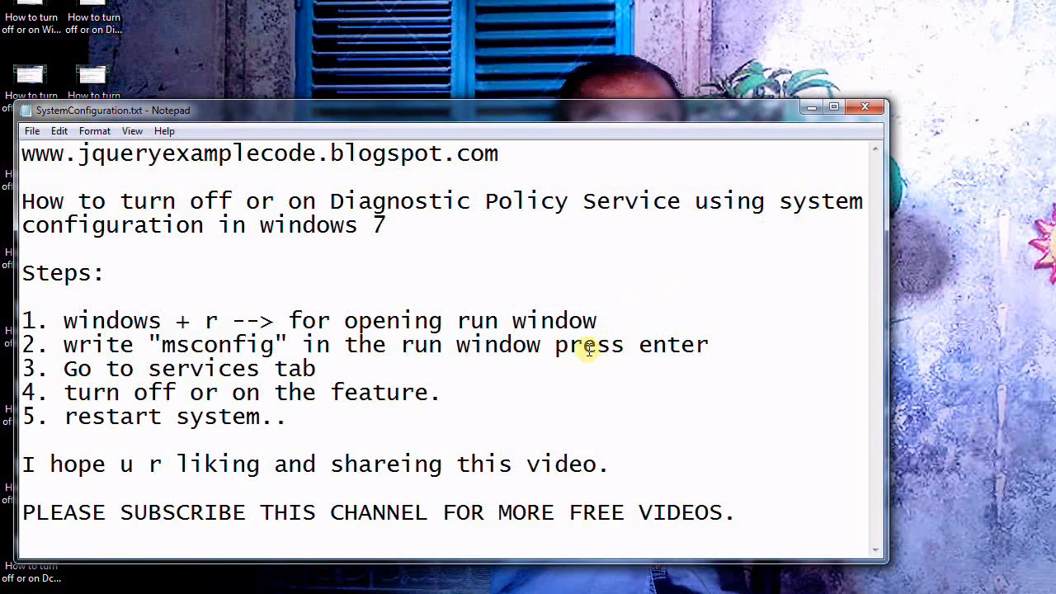